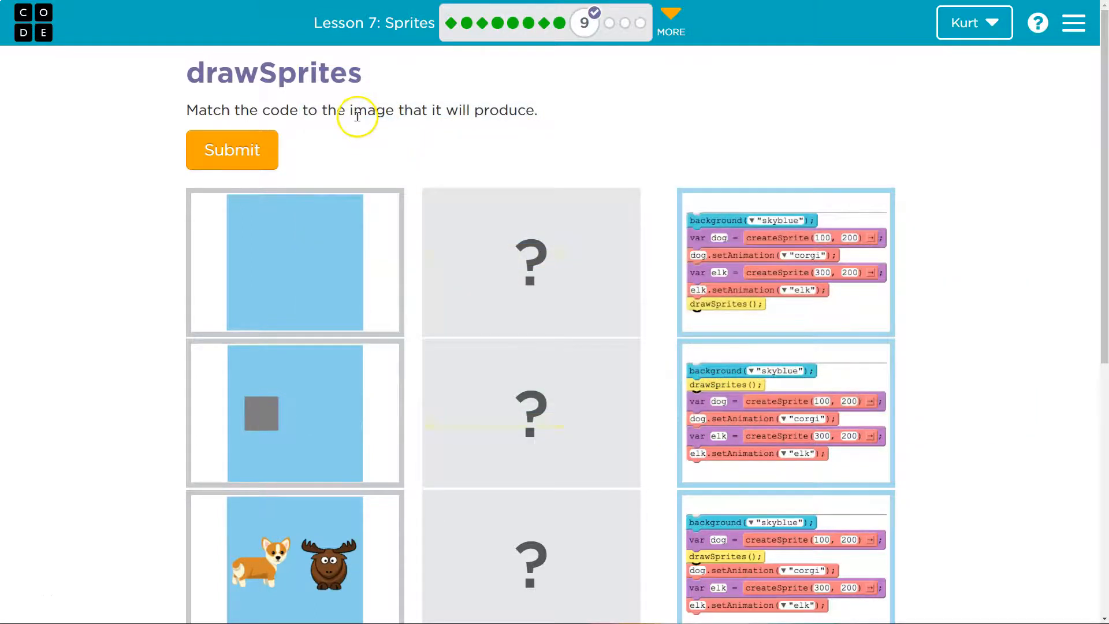
Scroll through the puzzle to place the background-then-drawSprites stack beside the plain sky-blue image
{"action": "scroll", "scroll_direction": "down", "scroll_amount": 3}
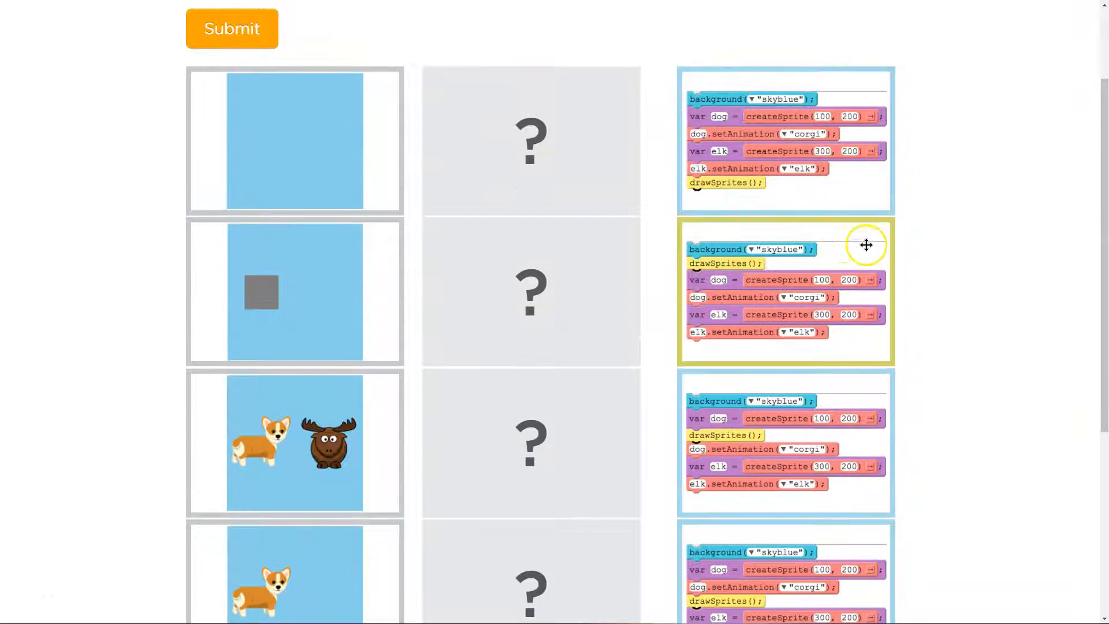
{"action": "scroll", "scroll_direction": "down", "scroll_amount": 3}
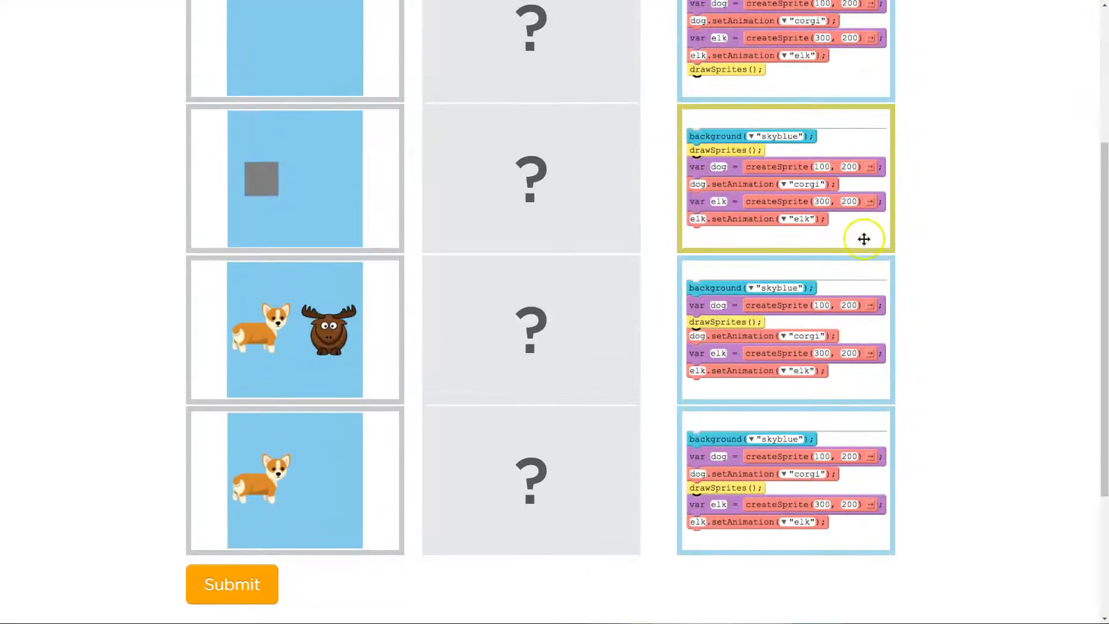
{"action": "scroll", "scroll_direction": "up", "scroll_amount": 3}
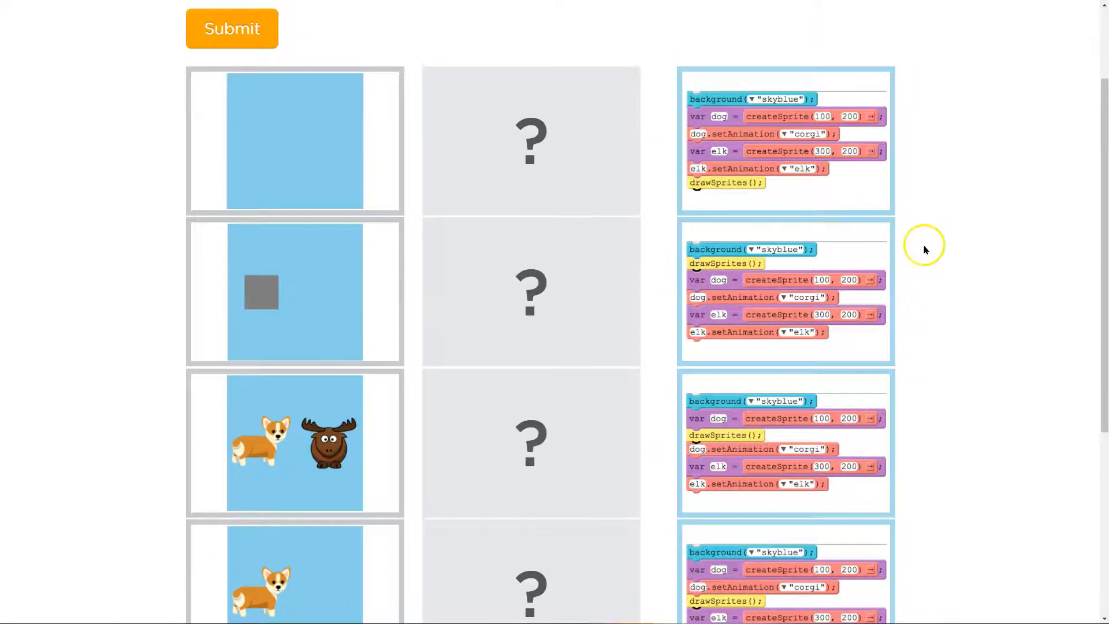
{"action": "mouse_move", "coordinate": [923, 236]}
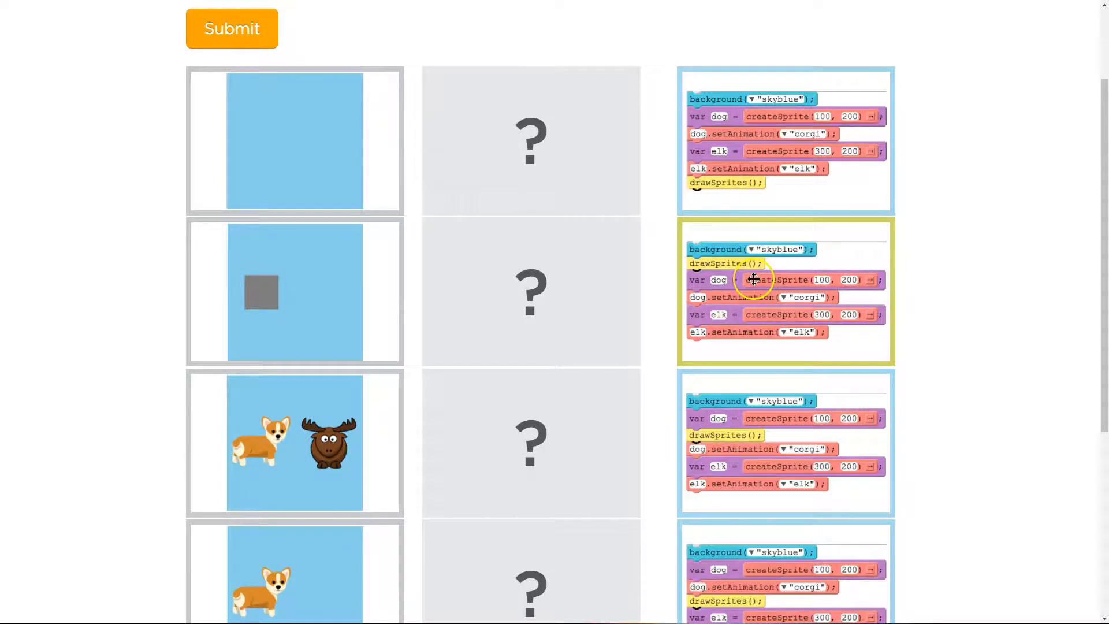
{"action": "mouse_move", "coordinate": [752, 292]}
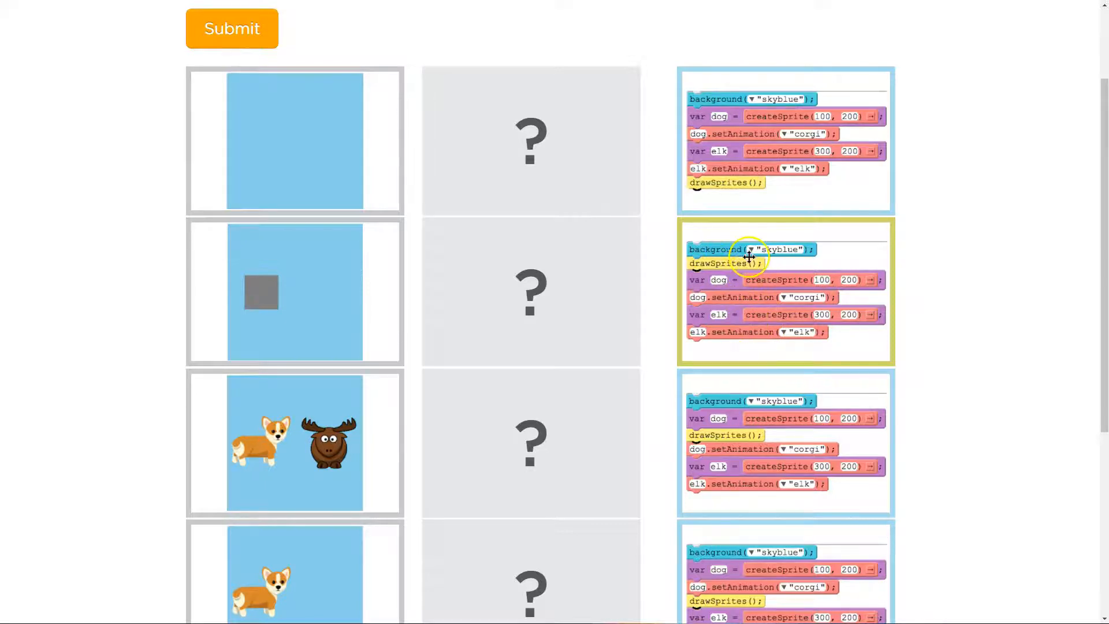
{"action": "mouse_move", "coordinate": [775, 274]}
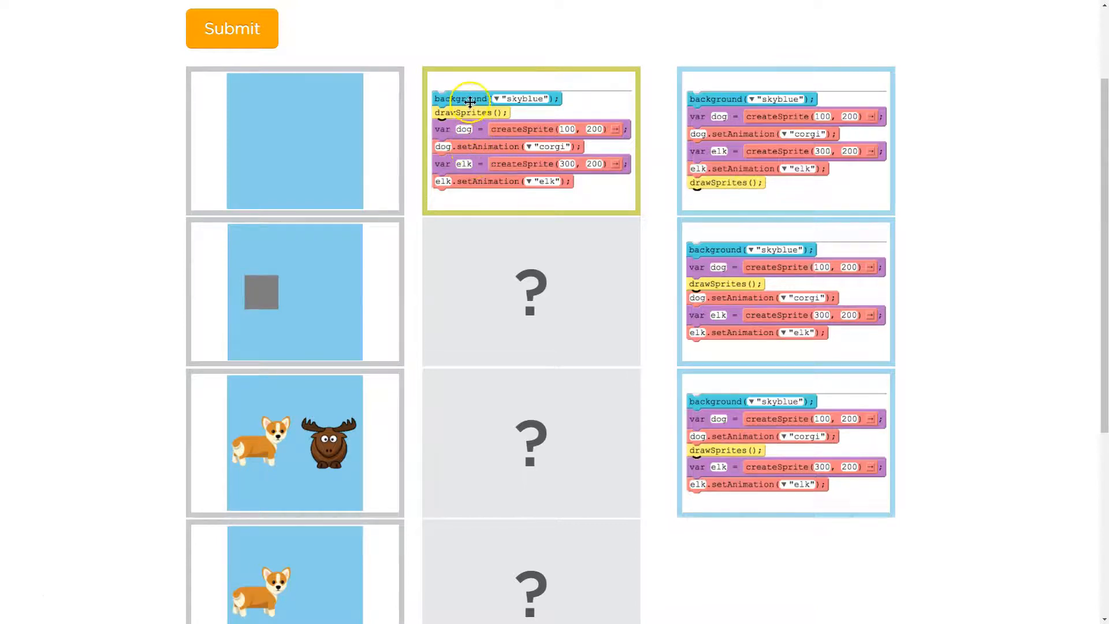
{"action": "mouse_move", "coordinate": [487, 160]}
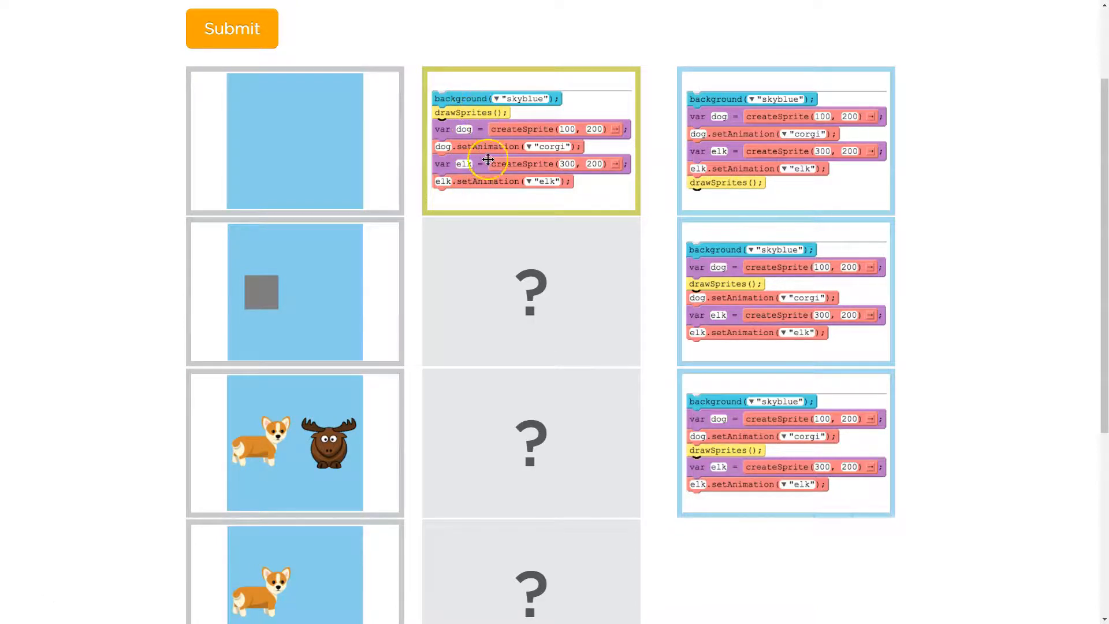
{"action": "mouse_move", "coordinate": [511, 219]}
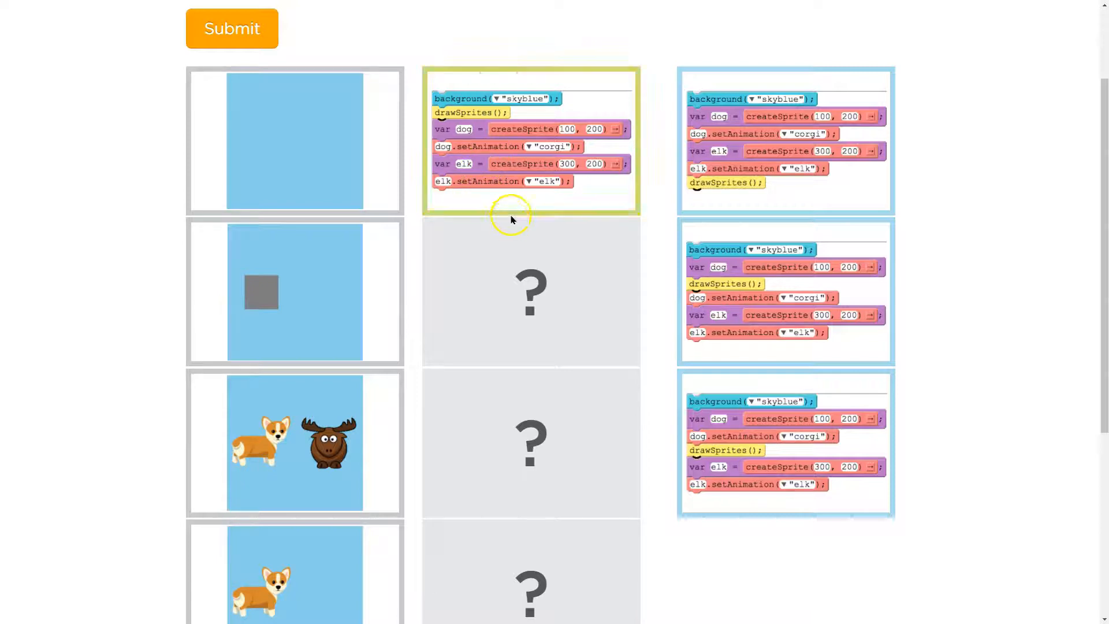
Scroll to find the stack ending in drawSprites for the corgi-and-elk image
{"action": "scroll", "scroll_direction": "down", "scroll_amount": 3}
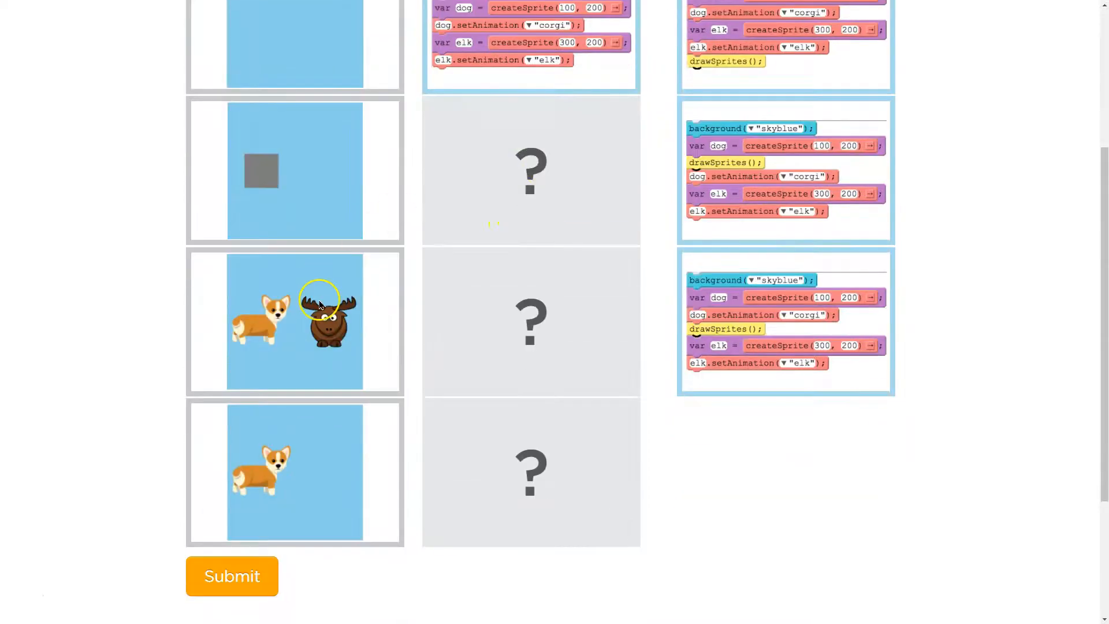
{"action": "scroll", "scroll_direction": "up", "scroll_amount": 3}
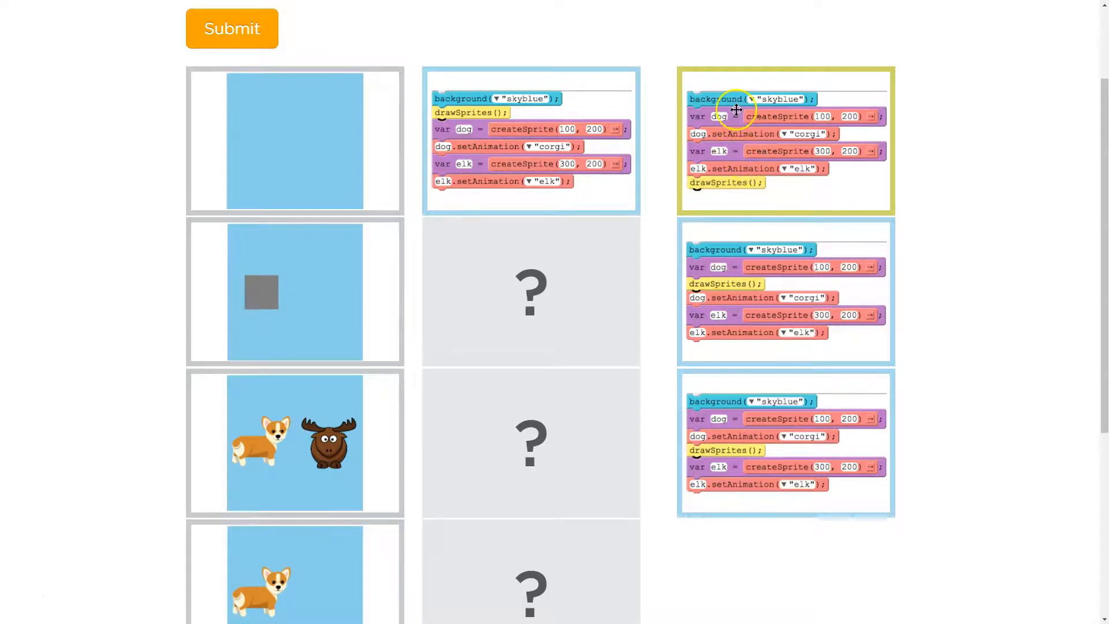
{"action": "mouse_move", "coordinate": [754, 162]}
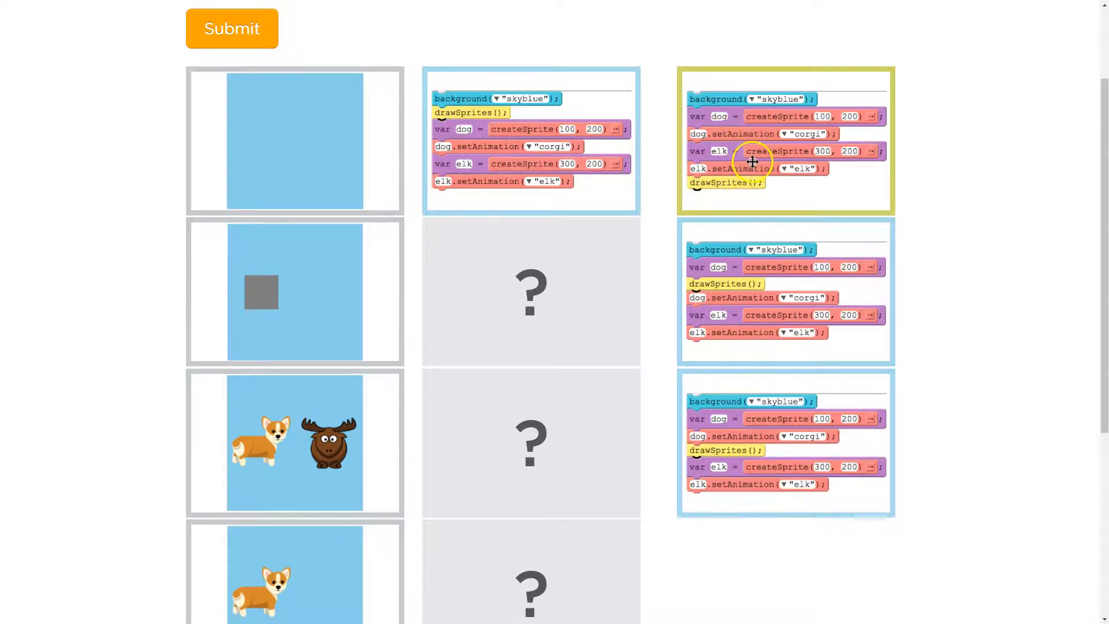
{"action": "mouse_move", "coordinate": [747, 189]}
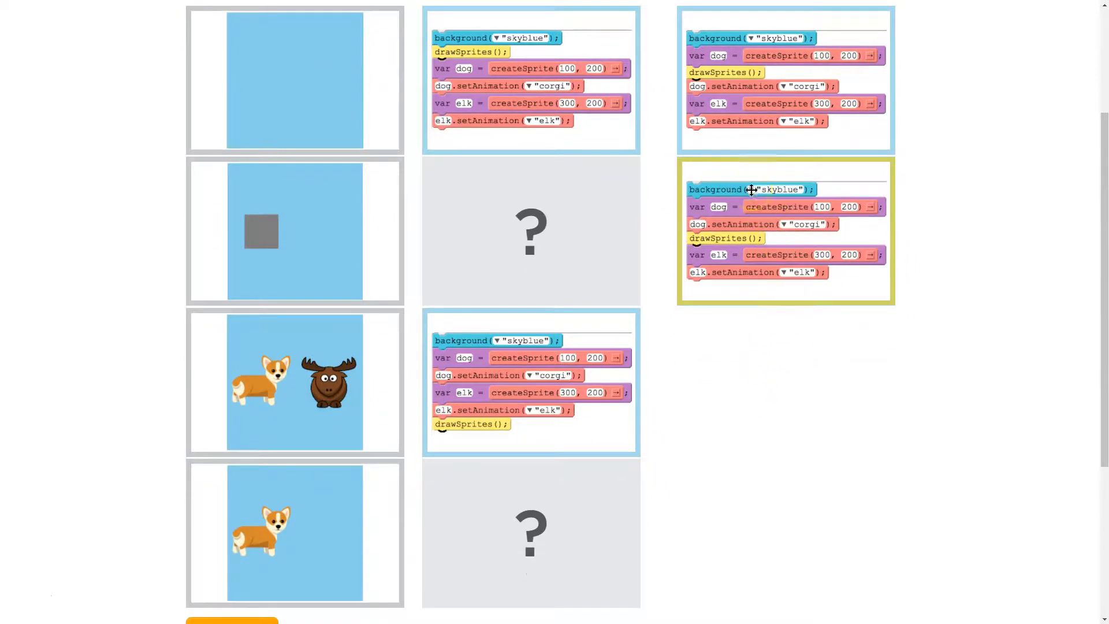
{"action": "mouse_move", "coordinate": [764, 206]}
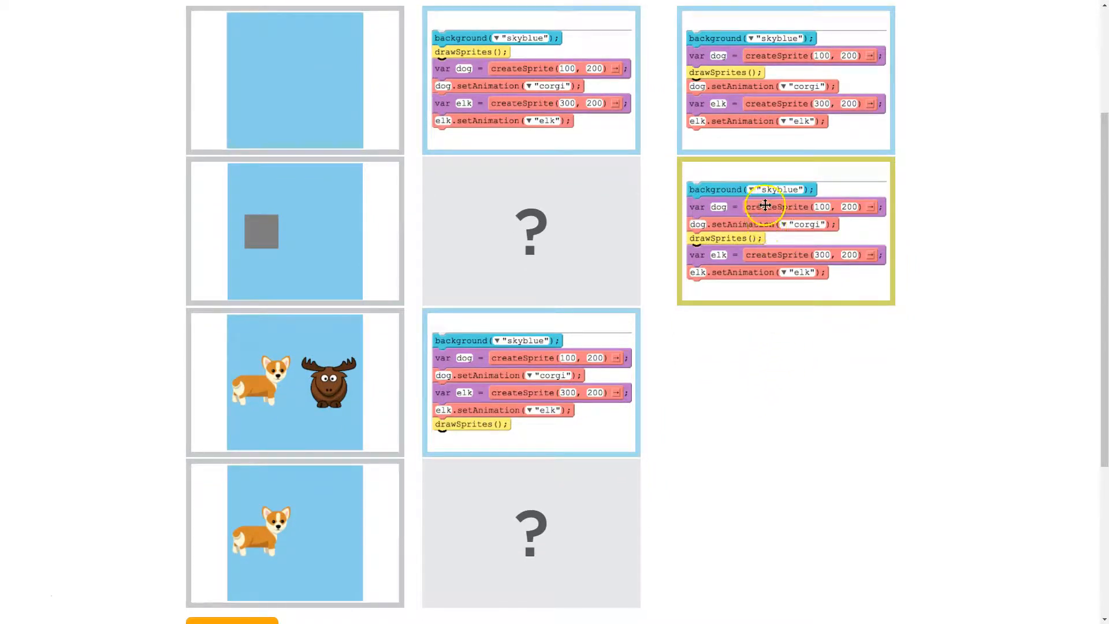
{"action": "mouse_move", "coordinate": [746, 238]}
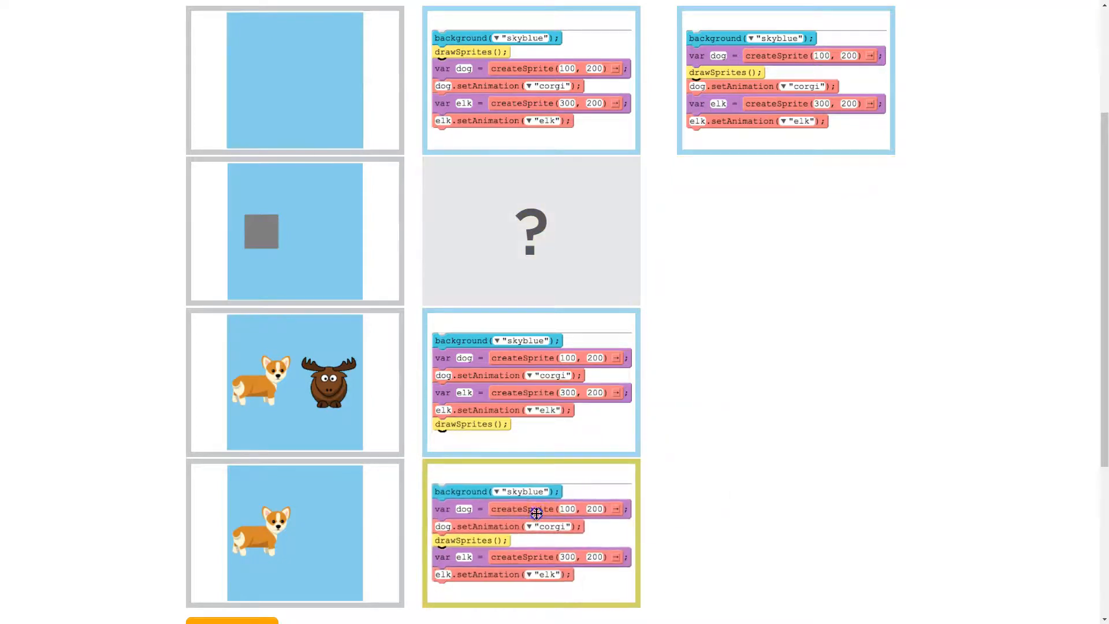
Scroll up to match the dog.setAnimation-then-drawSprites stack with the corgi-only image
{"action": "scroll", "scroll_direction": "up", "scroll_amount": 3}
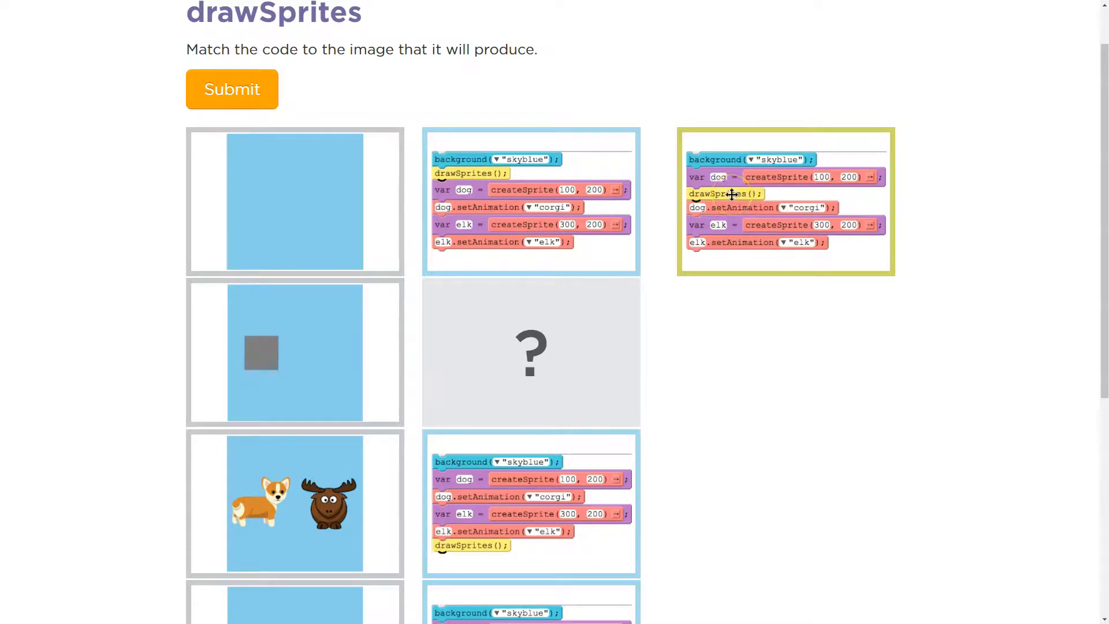
{"action": "mouse_move", "coordinate": [755, 211]}
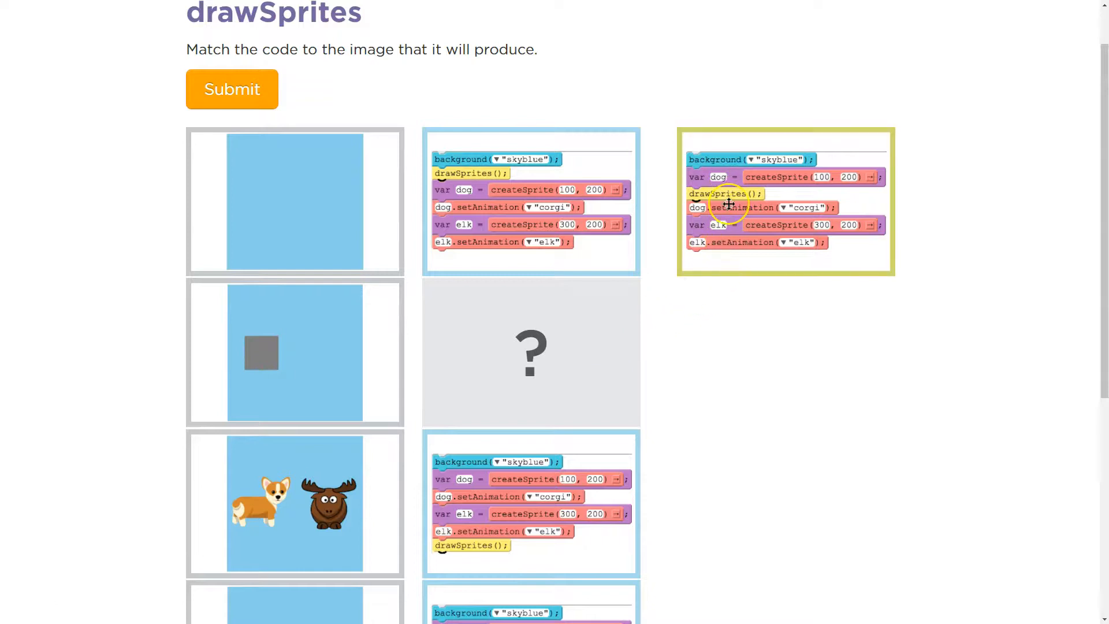
{"action": "mouse_move", "coordinate": [750, 211]}
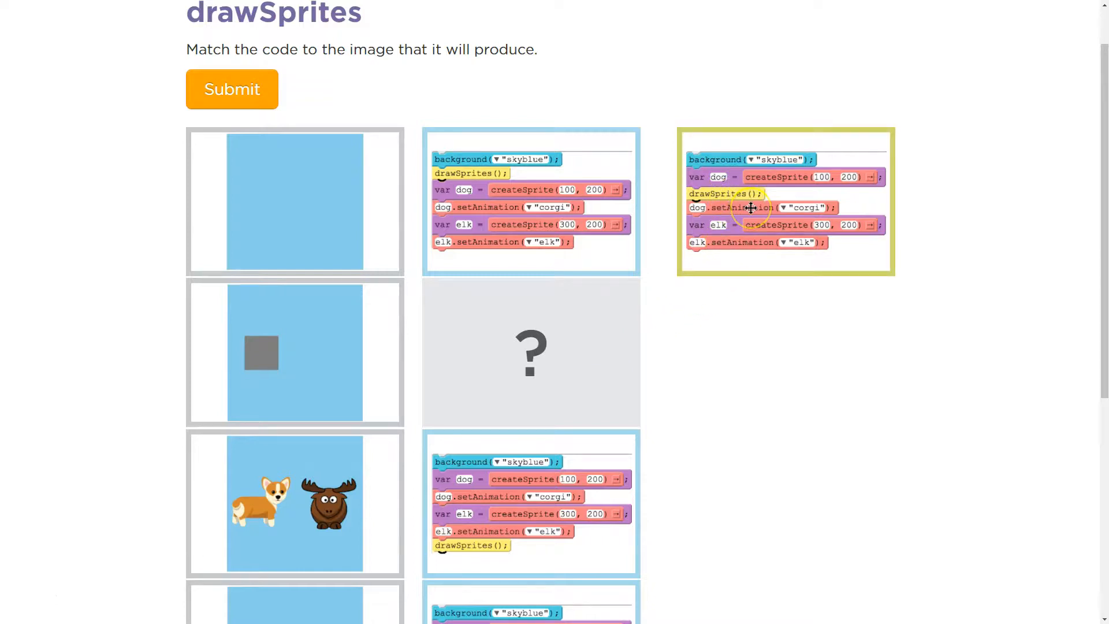
{"action": "mouse_move", "coordinate": [744, 246]}
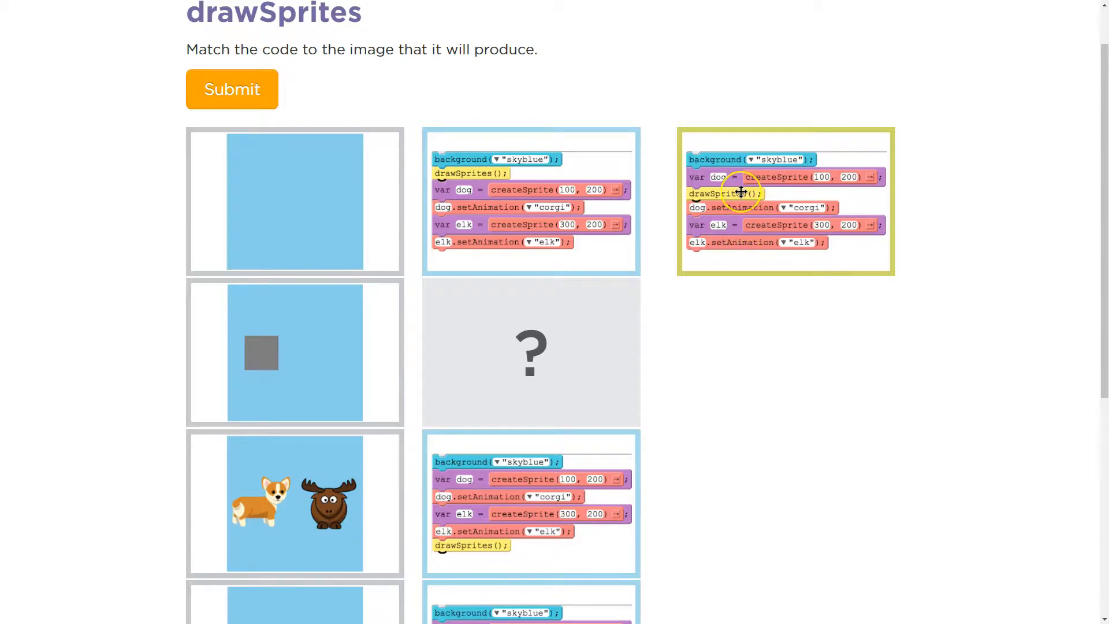
{"action": "mouse_move", "coordinate": [714, 239]}
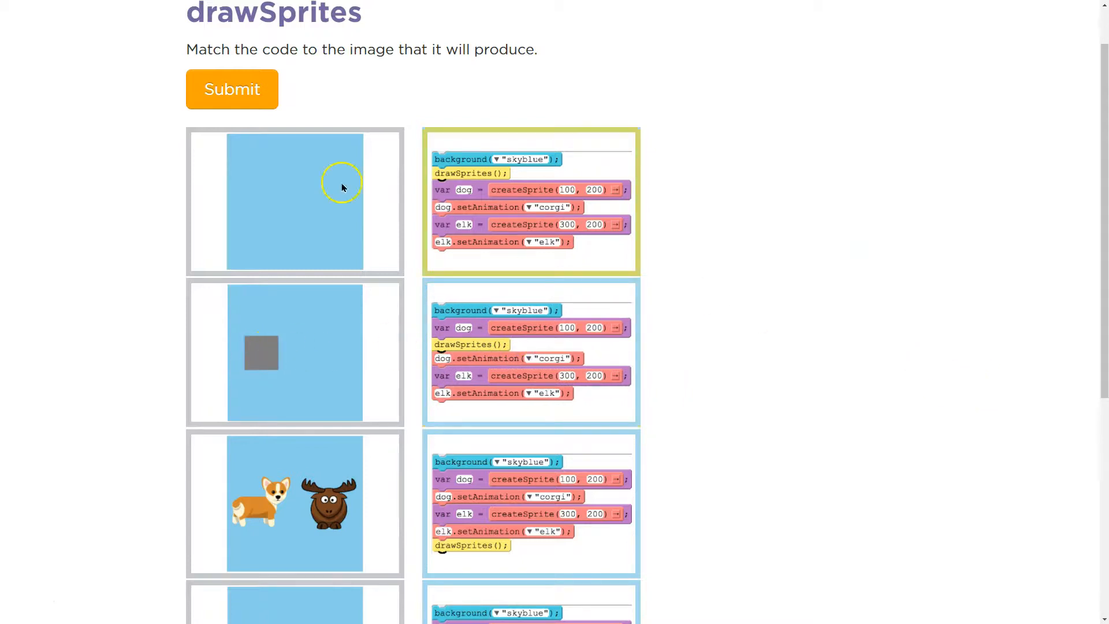
Scroll down after placing the createSprite-then-drawSprites stack beside the grey square image
{"action": "scroll", "scroll_direction": "down", "scroll_amount": 3}
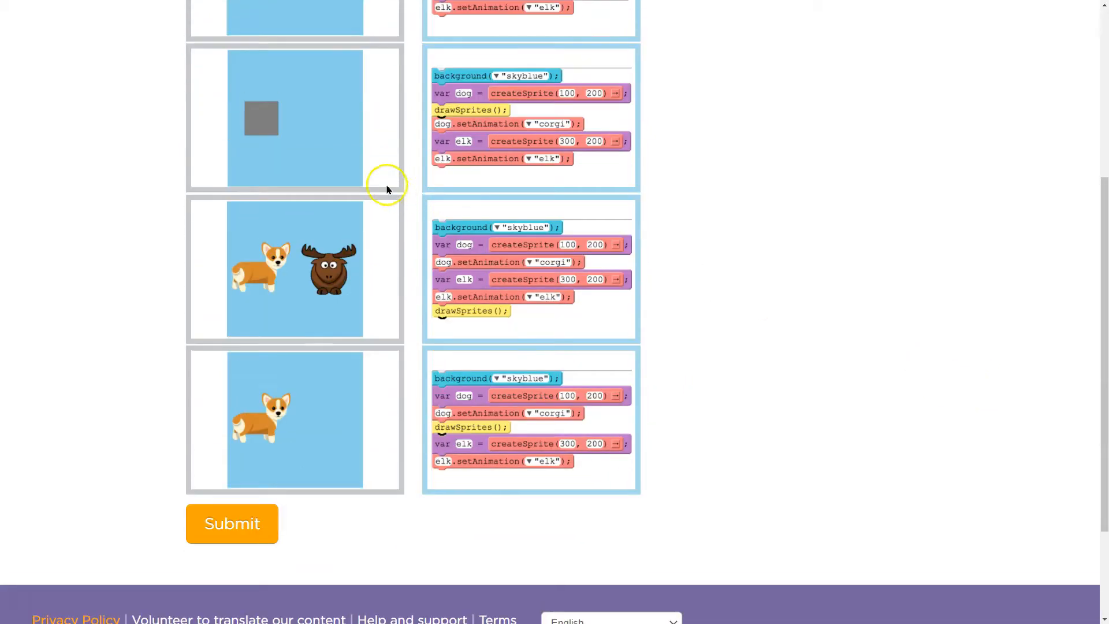
Submit the four matches to get the Correct confirmation
{"action": "left_click", "coordinate": [231, 523]}
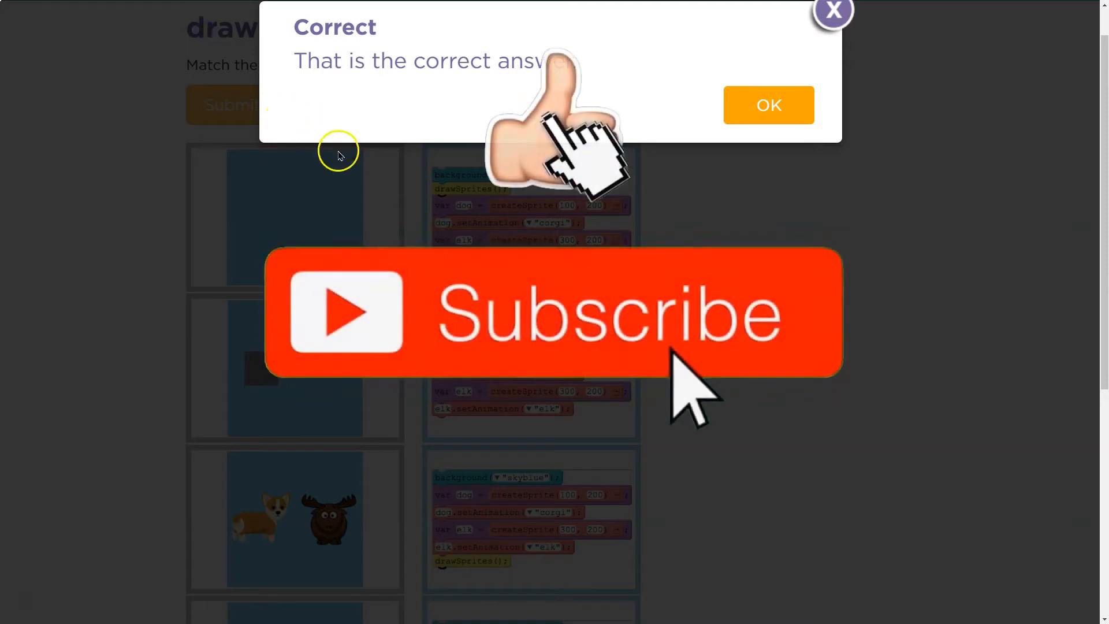
{"action": "mouse_move", "coordinate": [480, 223]}
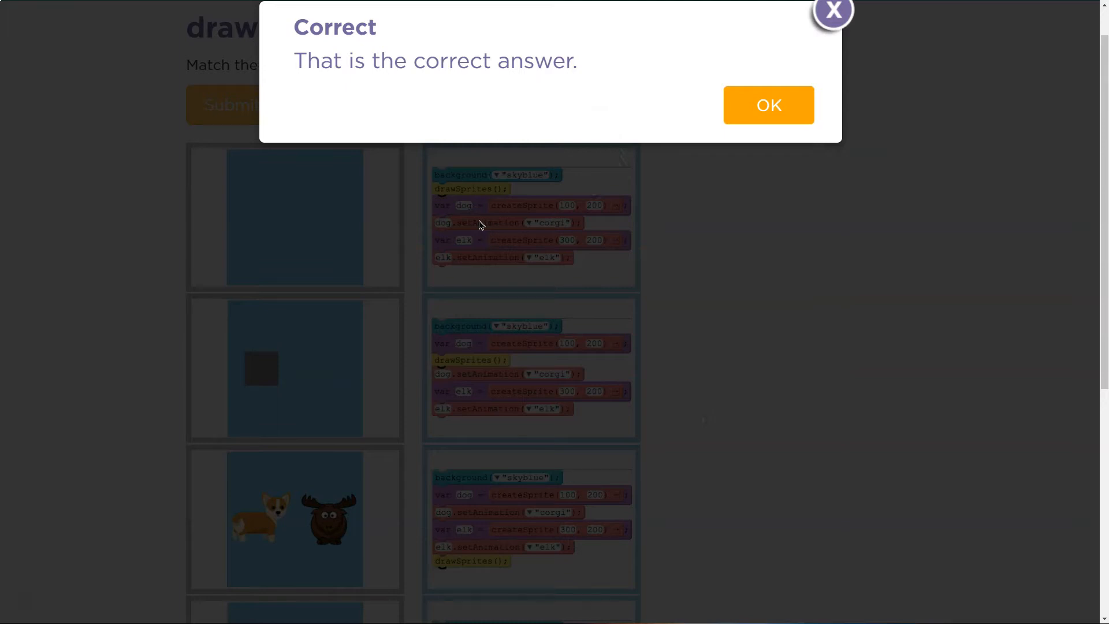
{"action": "mouse_move", "coordinate": [498, 216]}
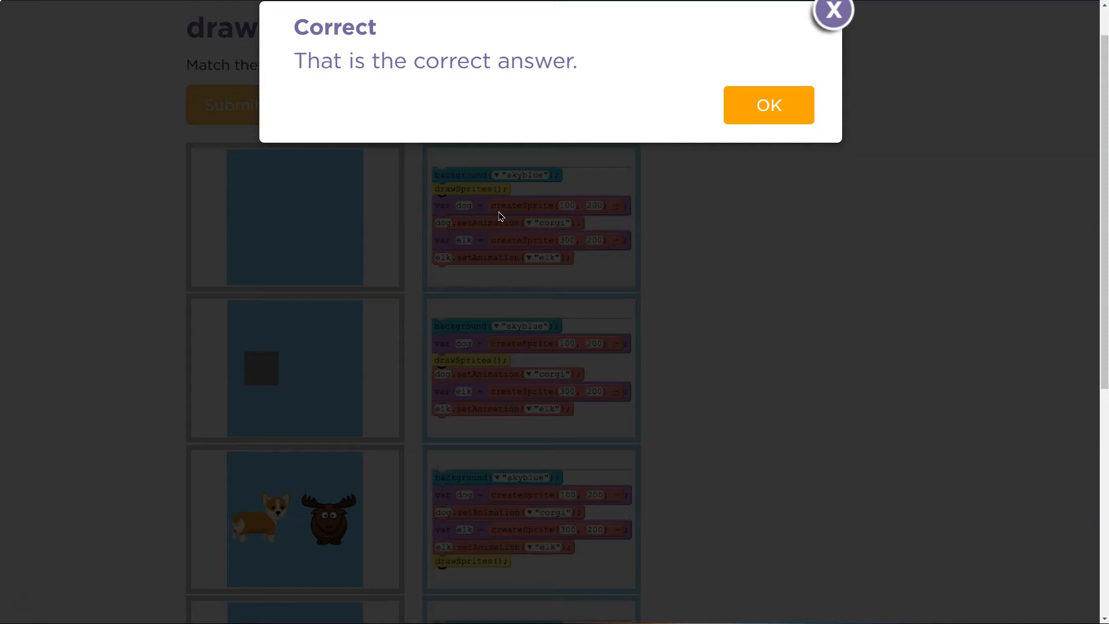
{"action": "mouse_move", "coordinate": [784, 141]}
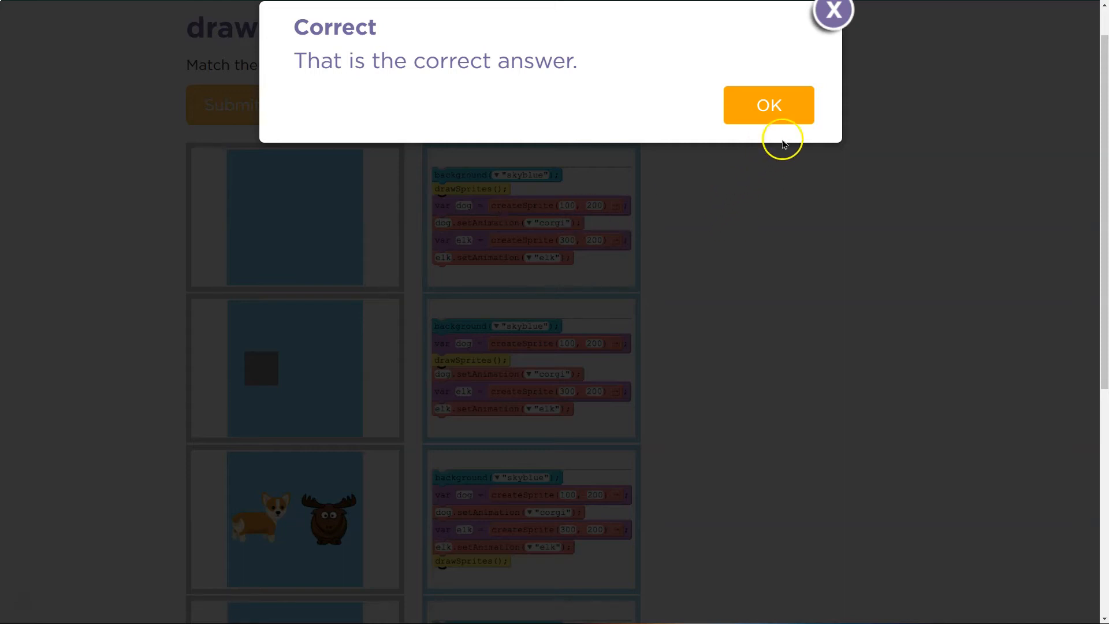